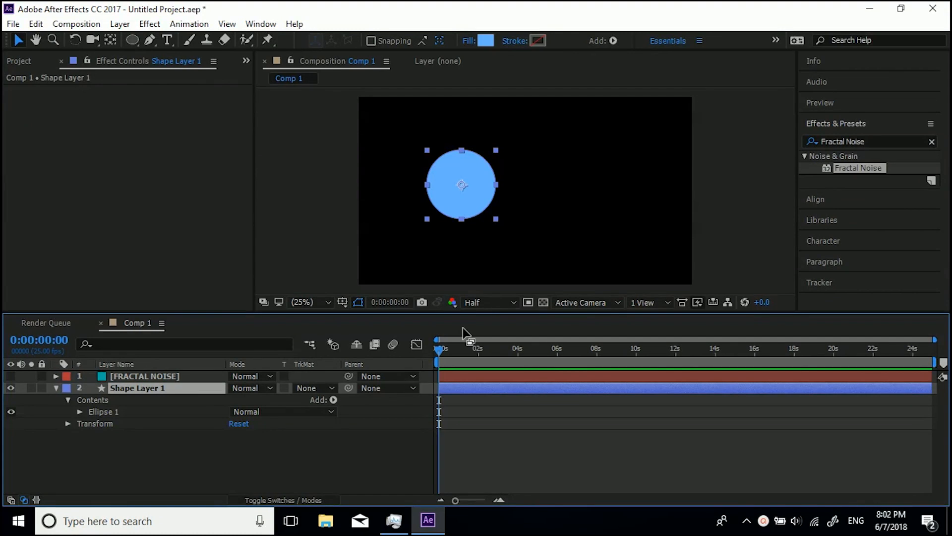
mouse_move(441, 348)
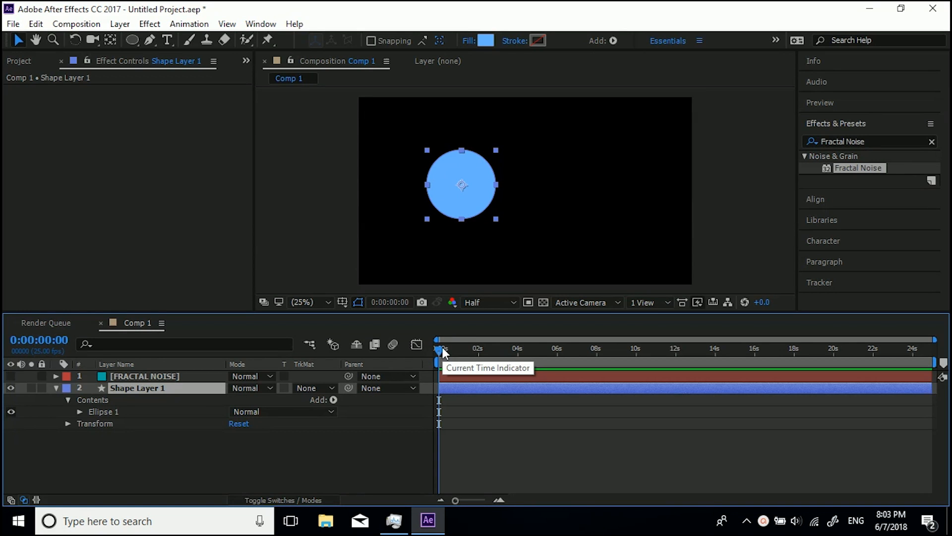
mouse_move(424, 366)
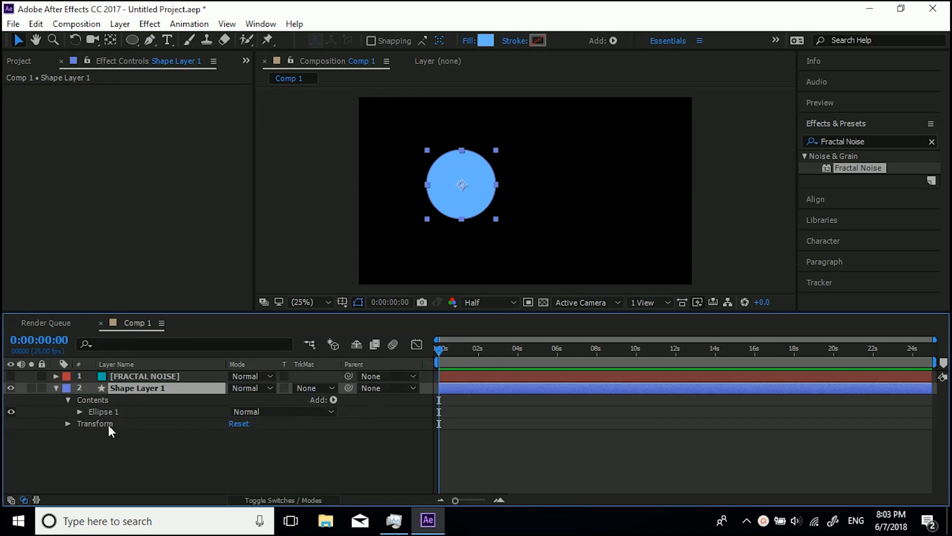
mouse_move(139, 418)
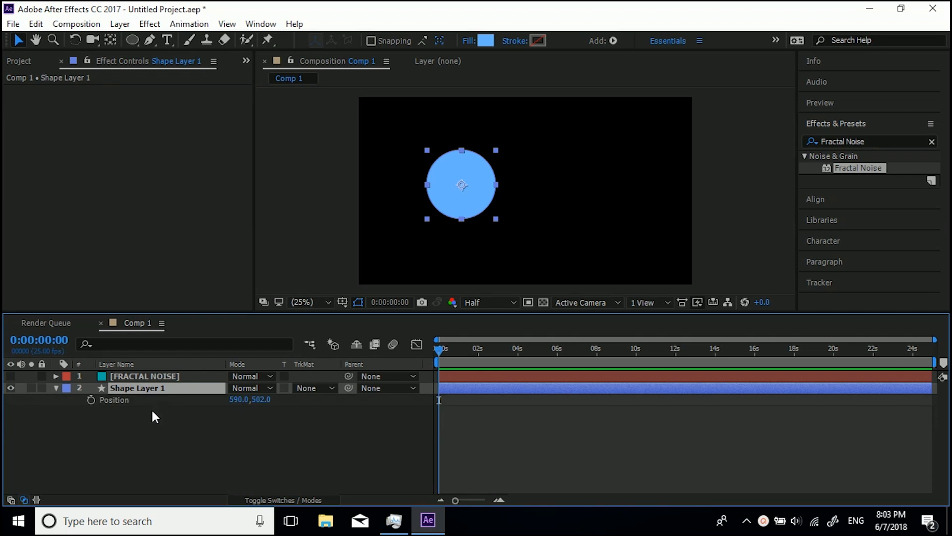
Step: Add Scale and Rotation to the circle layer's revealed properties alongside Position
key(s)
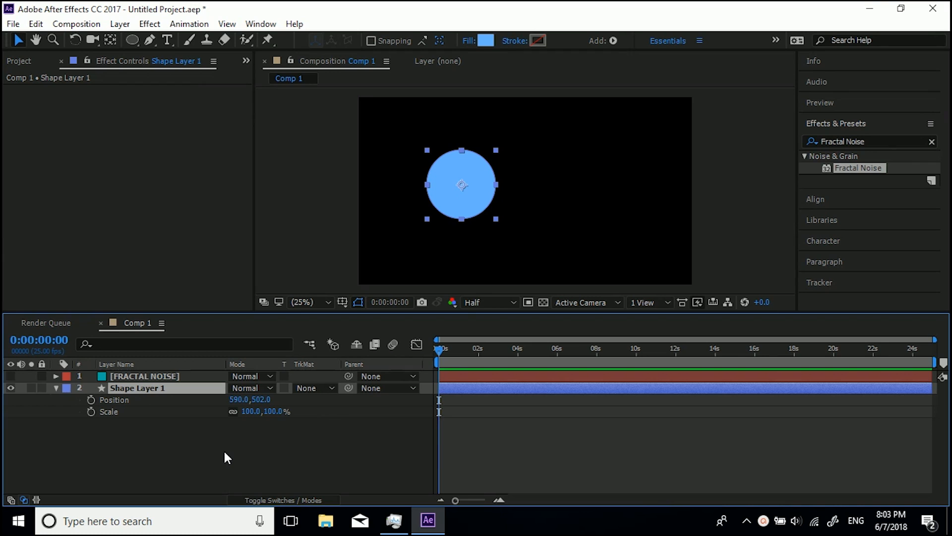
key(r)
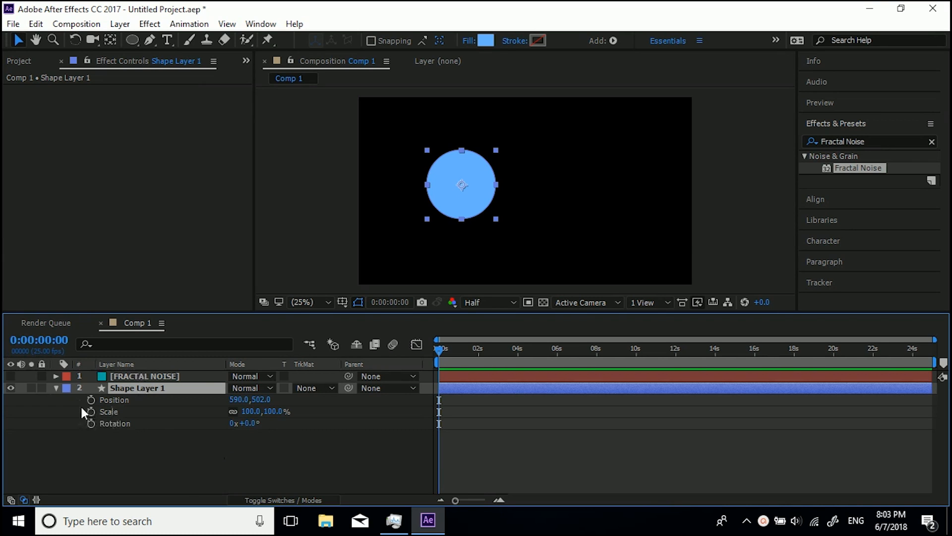
mouse_move(94, 415)
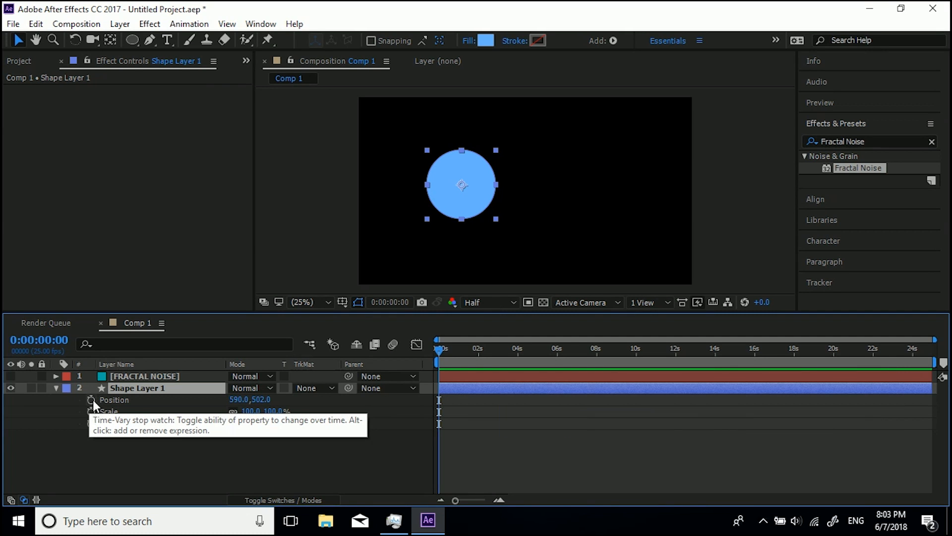
Step: Set a starting Position keyframe for the circle at frame zero
click(91, 400)
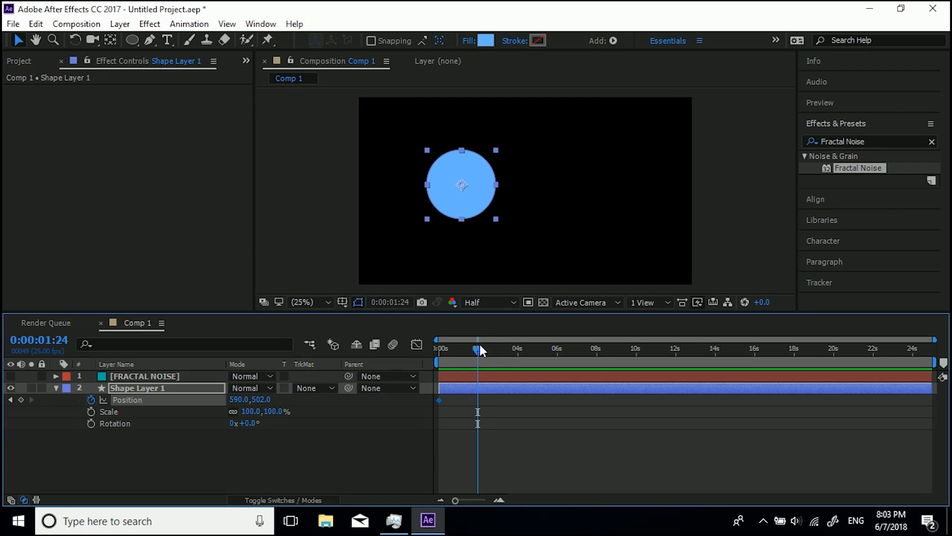
mouse_move(90, 400)
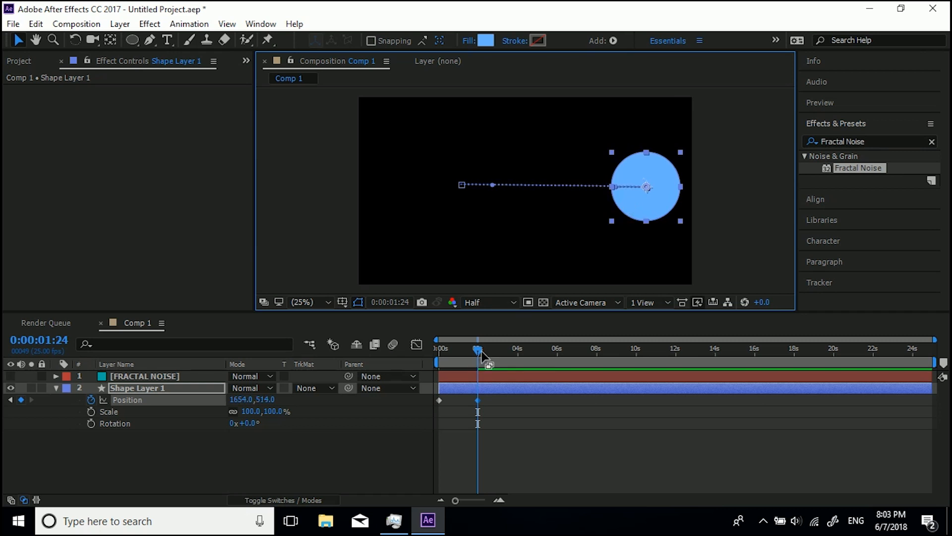
mouse_move(470, 353)
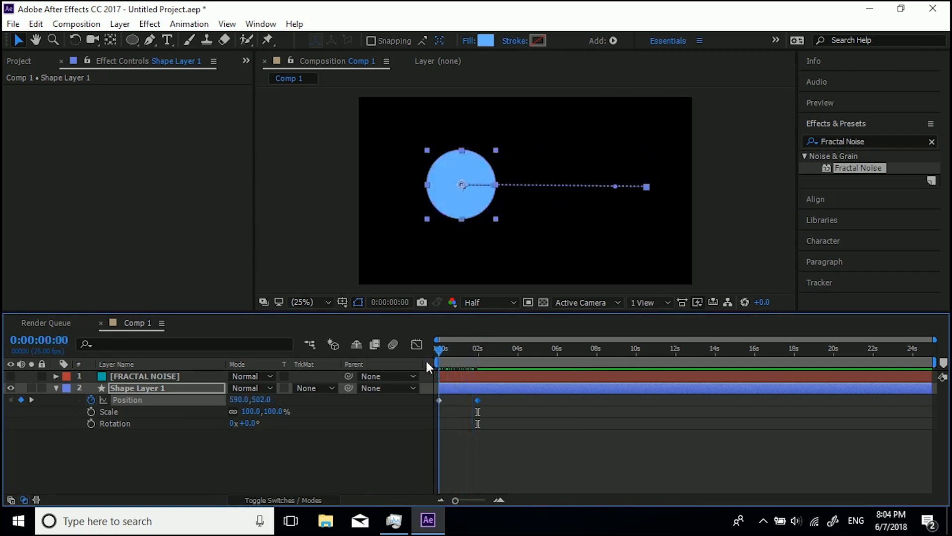
mouse_move(440, 363)
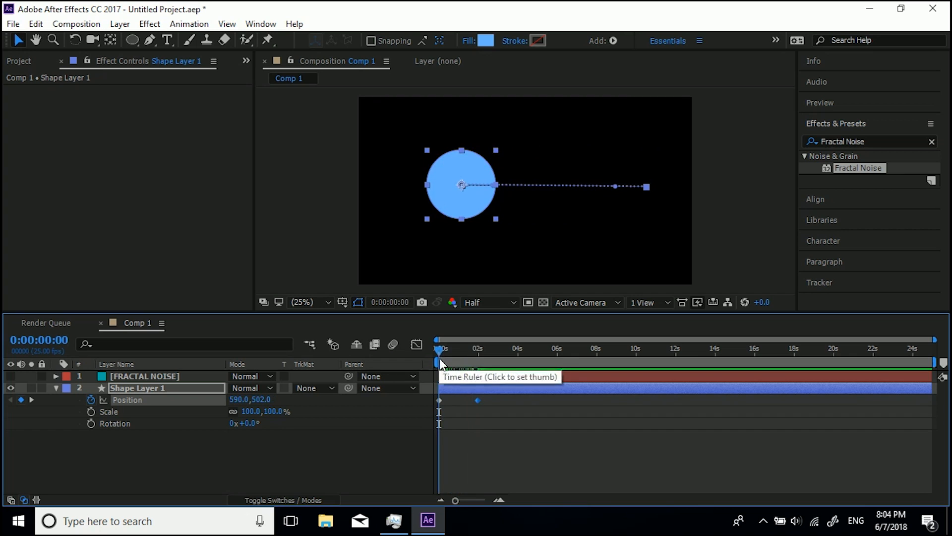
mouse_move(467, 210)
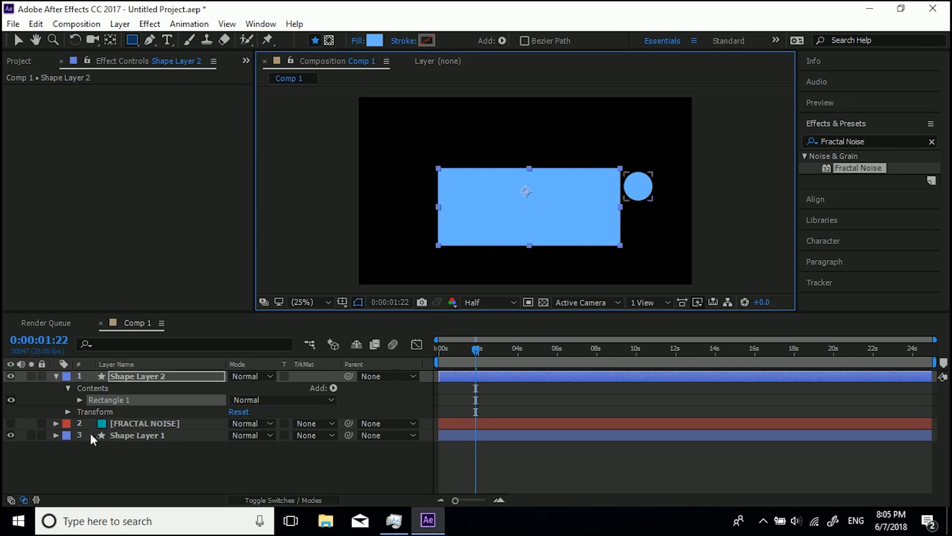
Step: Select the circle and rectangle shape layers to reveal their Rotation
click(137, 434)
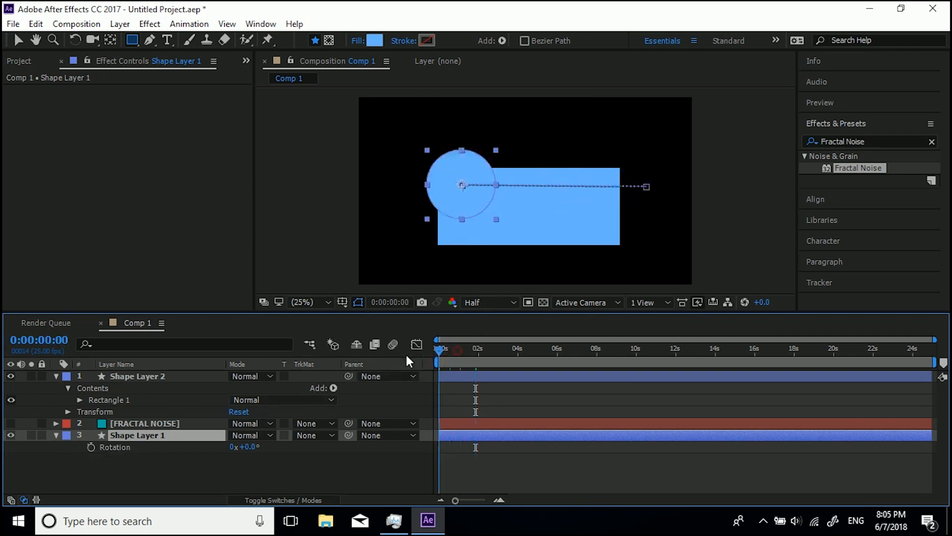
click(90, 447)
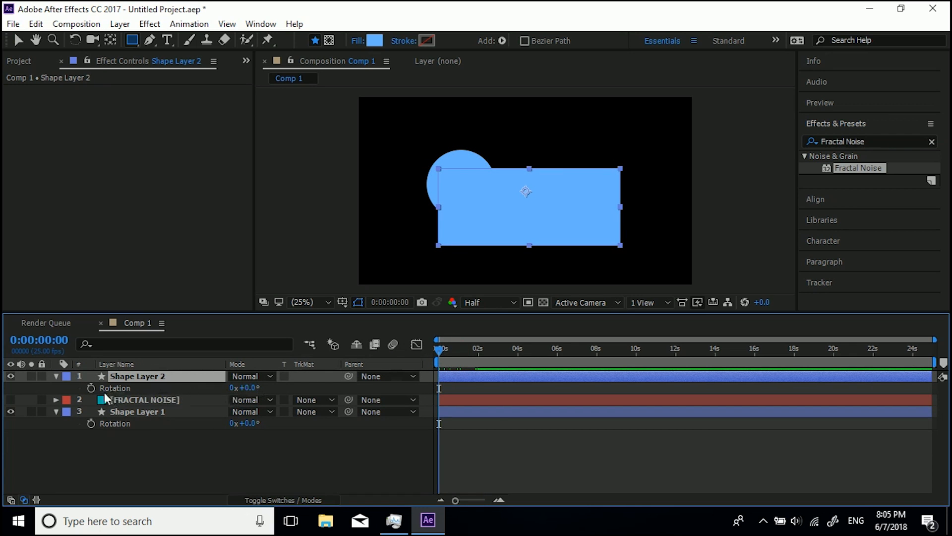
Step: Keyframe the rectangle's Rotation at 0s and enter a new angle at 2s
click(91, 388)
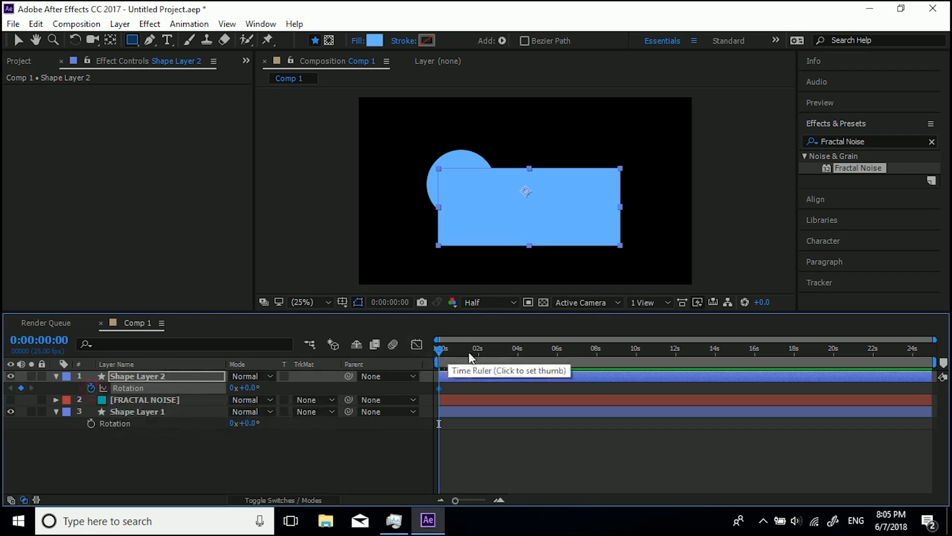
click(478, 348)
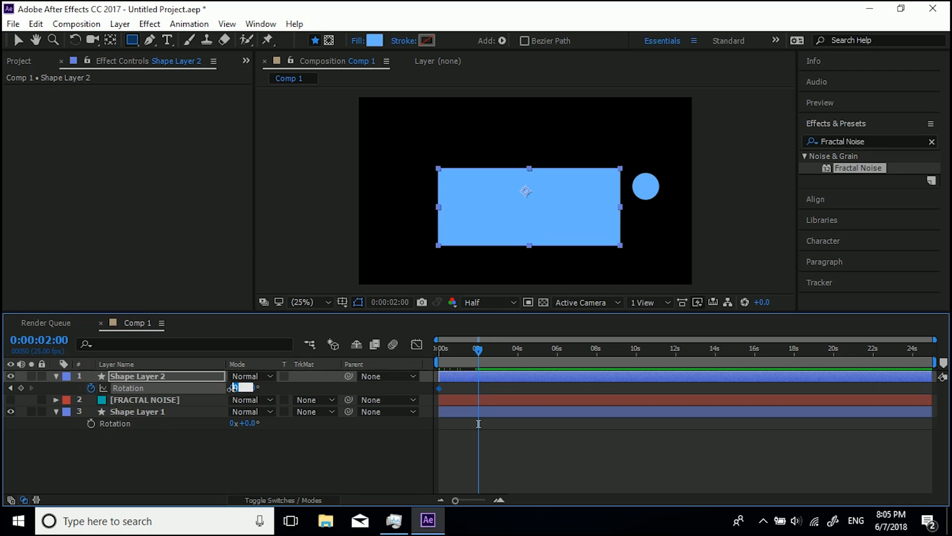
double_click(240, 388)
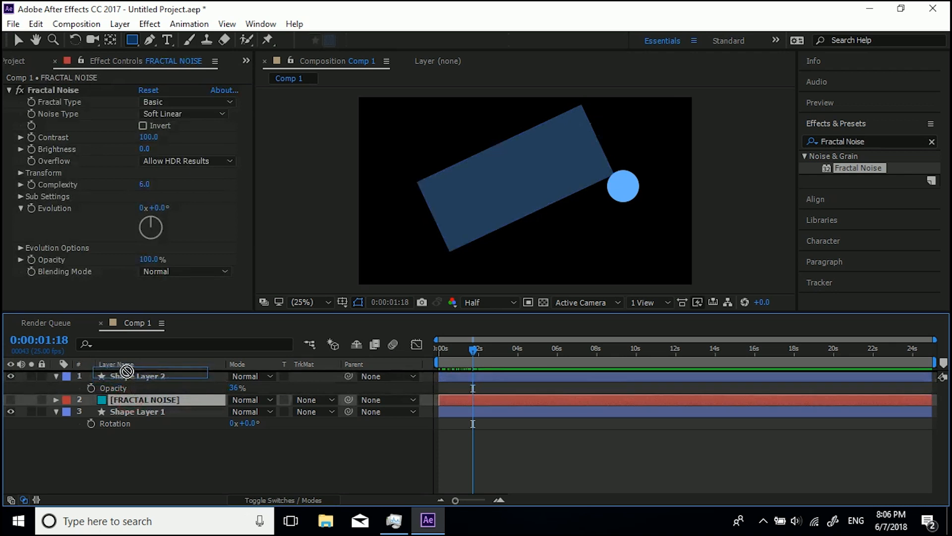
Step: Turn on the Fractal Noise layer's visibility and return to the timeline start
click(120, 24)
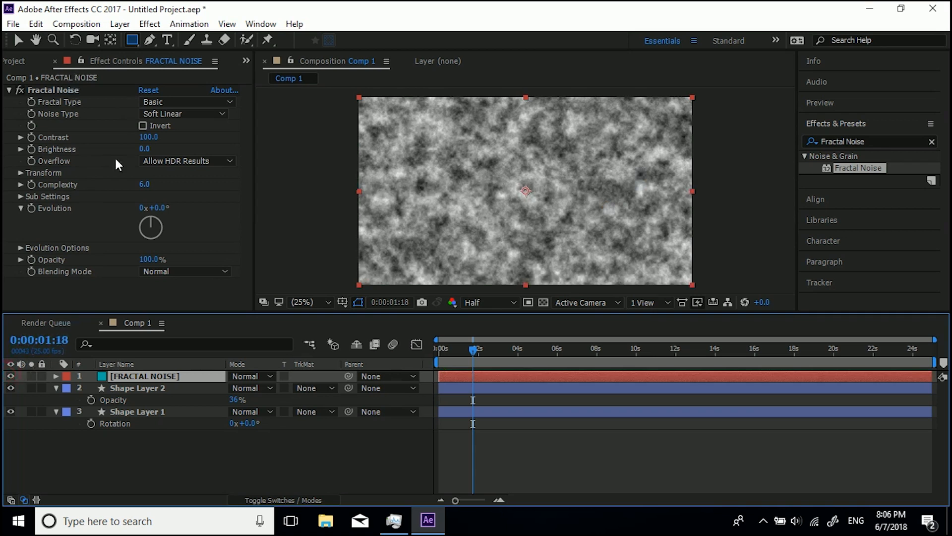
click(438, 348)
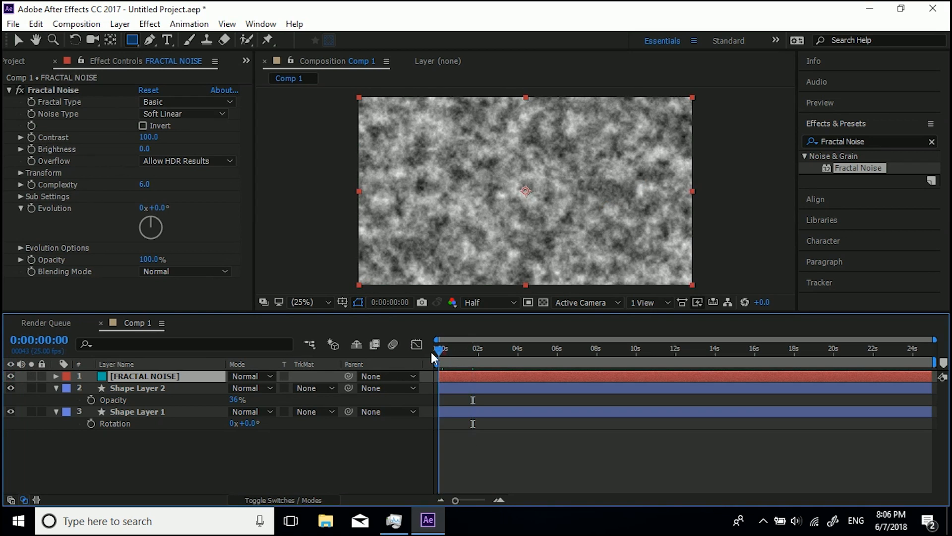
Step: Keyframe Evolution at 0s, raise it to 2x+168° at 2s and select the noise layer
drag(153, 207, 164, 207)
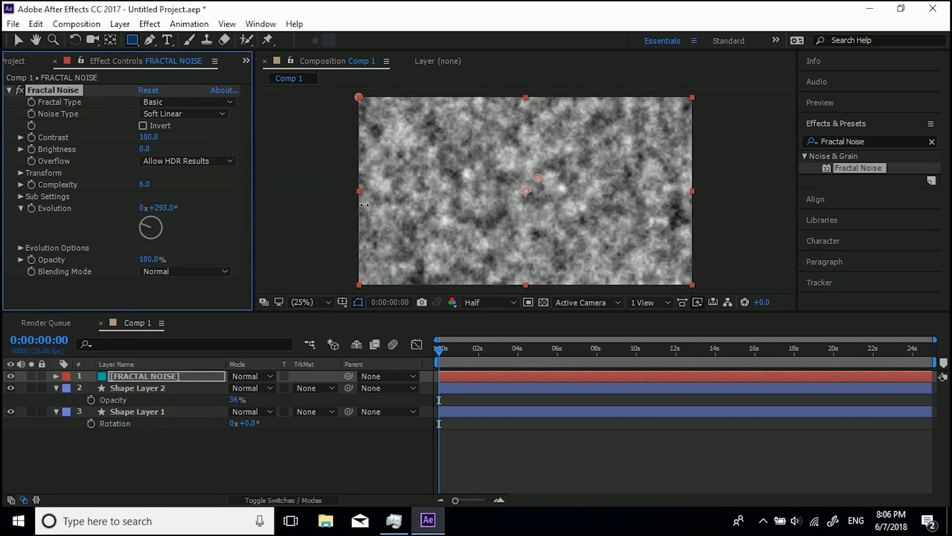
click(148, 90)
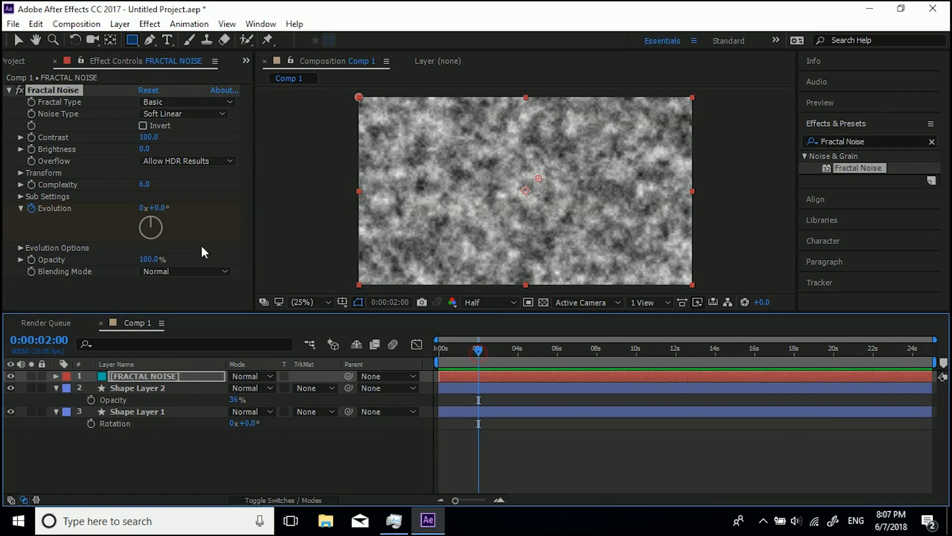
drag(154, 207, 326, 215)
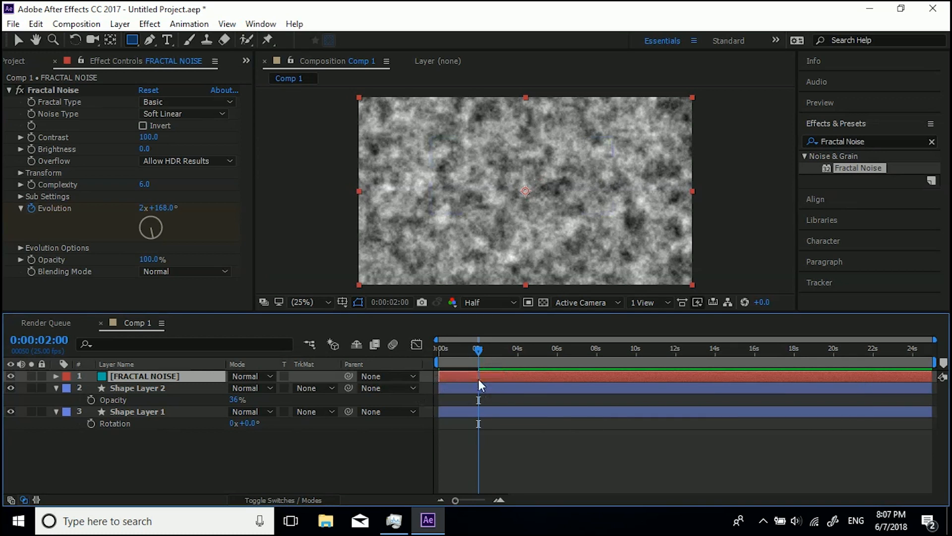
click(56, 376)
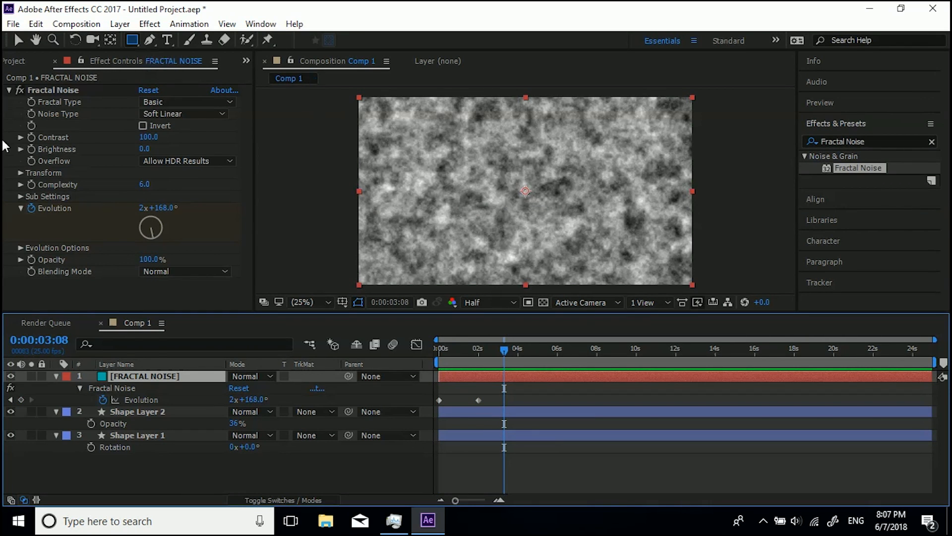
mouse_move(39, 255)
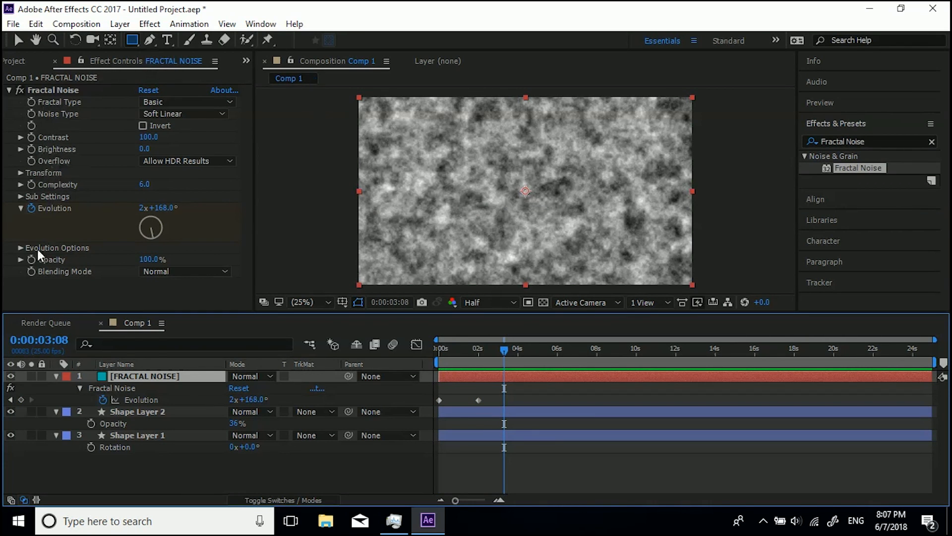
mouse_move(48, 150)
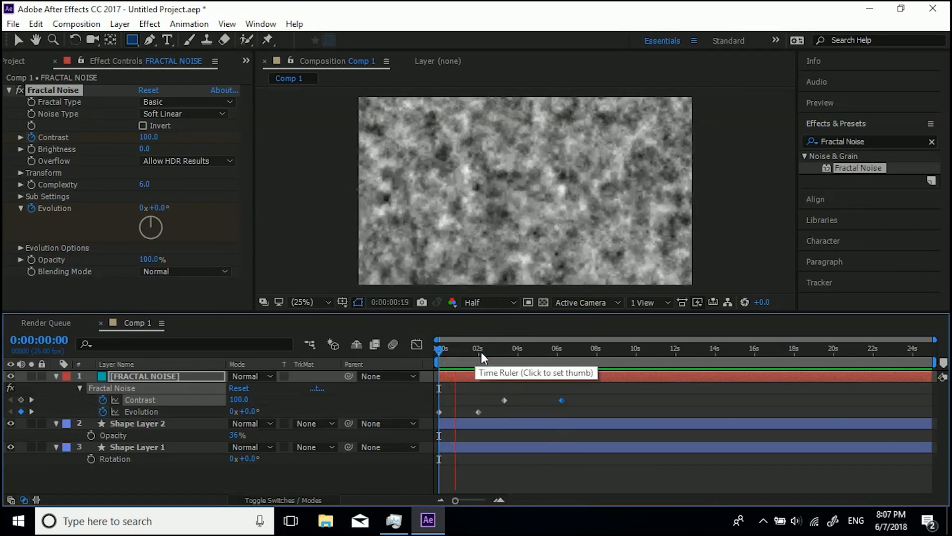
Step: Preview the Contrast ramp from 100 to 414 between three and six seconds, then stop playback
click(492, 348)
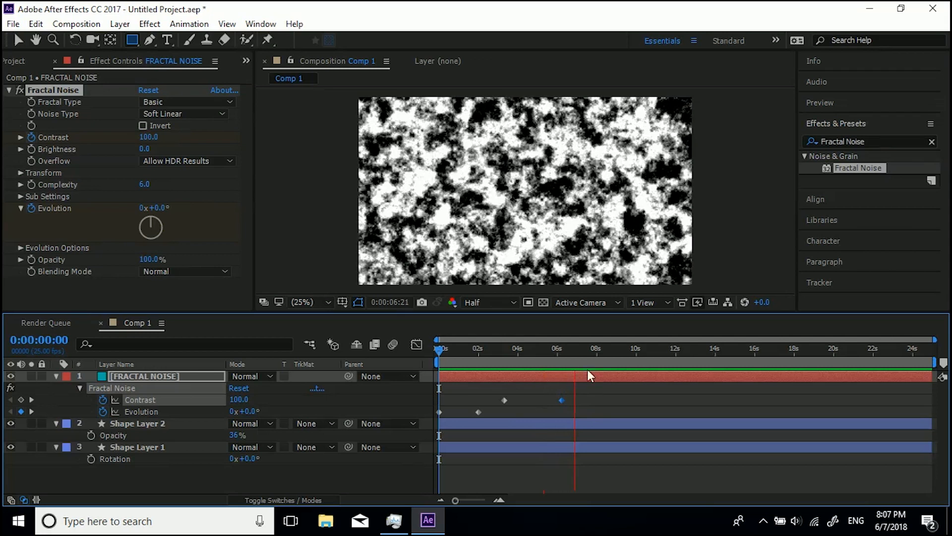
click(612, 348)
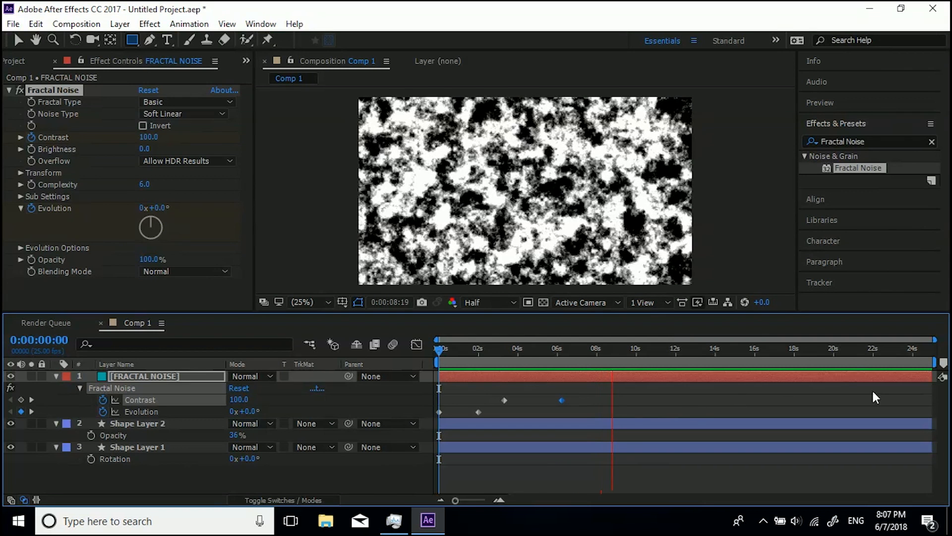
click(635, 348)
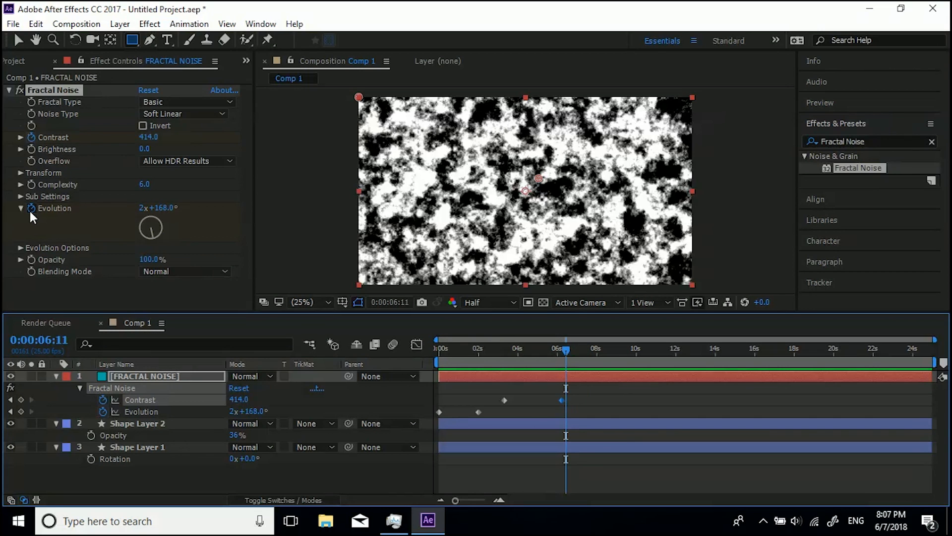
mouse_move(552, 409)
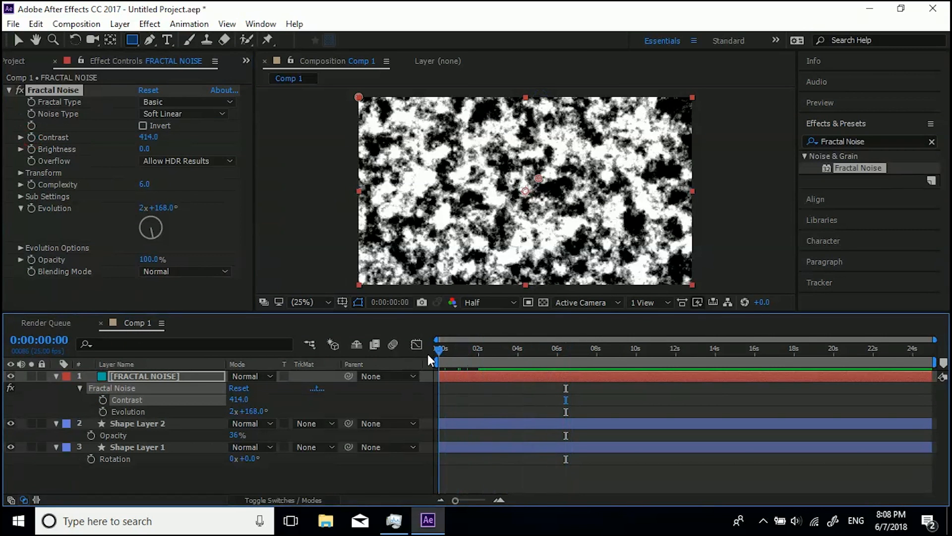
Step: Move the time indicator to just after the start with constant Contrast 414 and Evolution 2x+168°
click(445, 349)
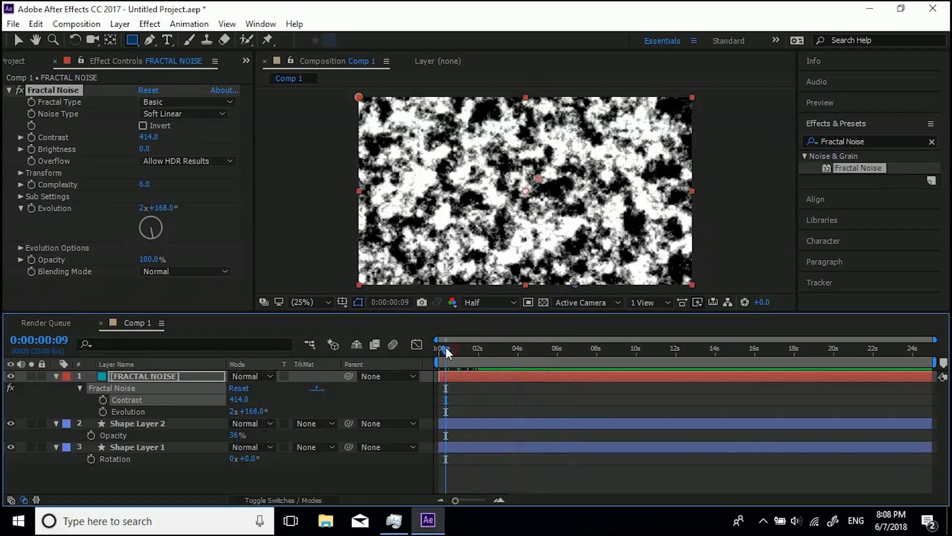